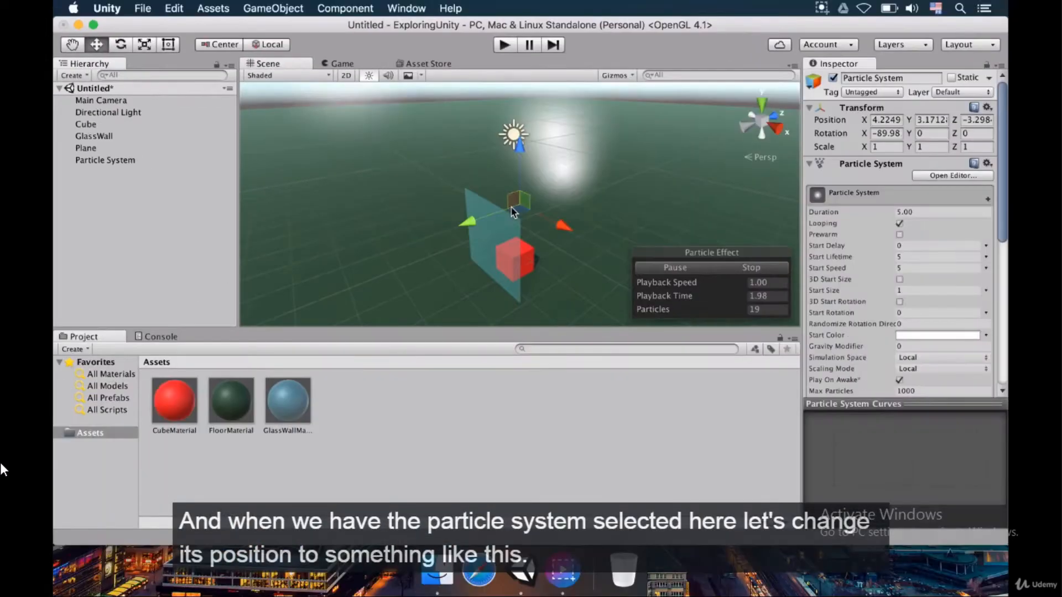
Set the Particle System's Transform Position to 0, 0, 0 and view the particles rising.
{"action": "left_click", "coordinate": [105, 159]}
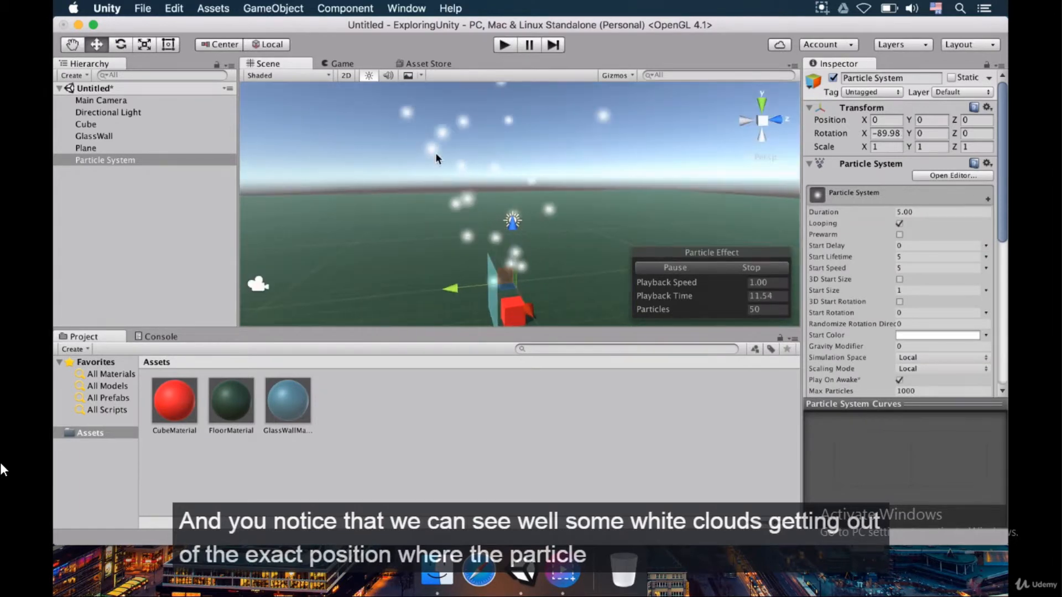
{"action": "mouse_move", "coordinate": [534, 161]}
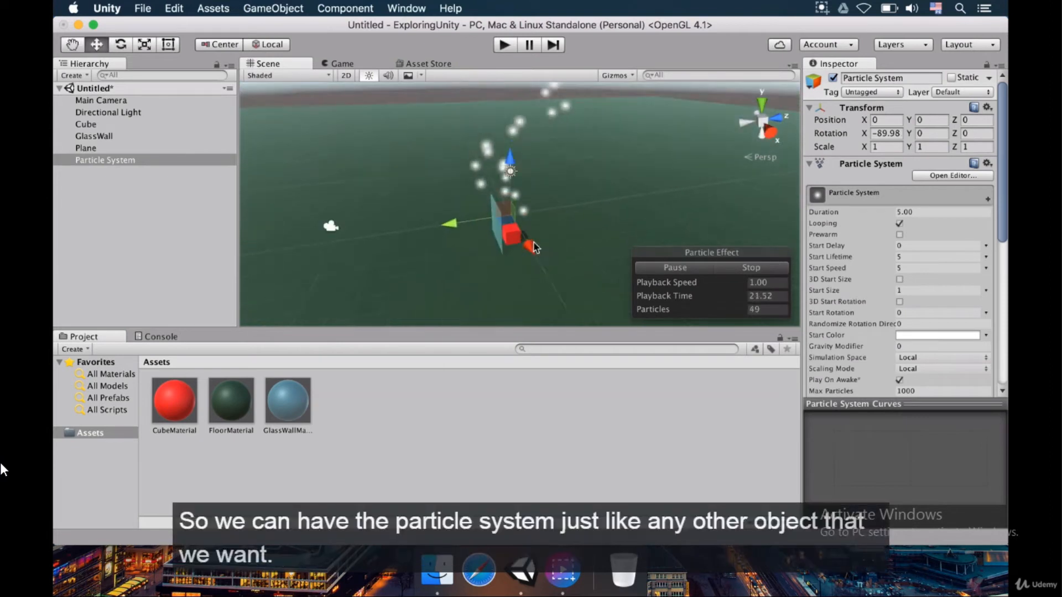
{"action": "left_click_drag", "start_coordinate": [511, 234], "coordinate": [637, 207]}
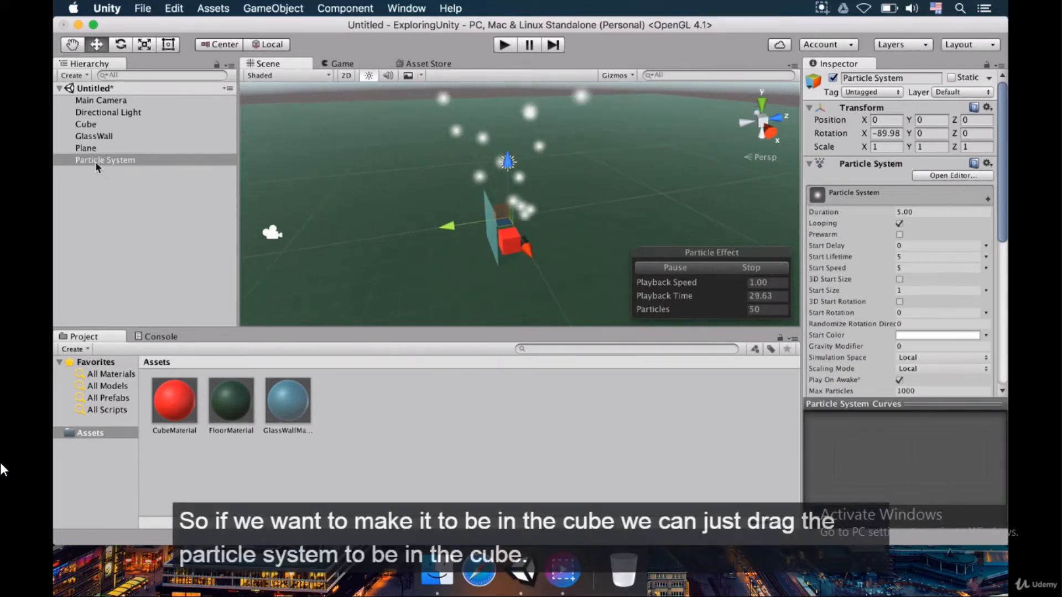
Parent the Particle System under Cube and zero its local Y position from 1.5 to 0.
{"action": "left_click_drag", "start_coordinate": [105, 159], "coordinate": [105, 123]}
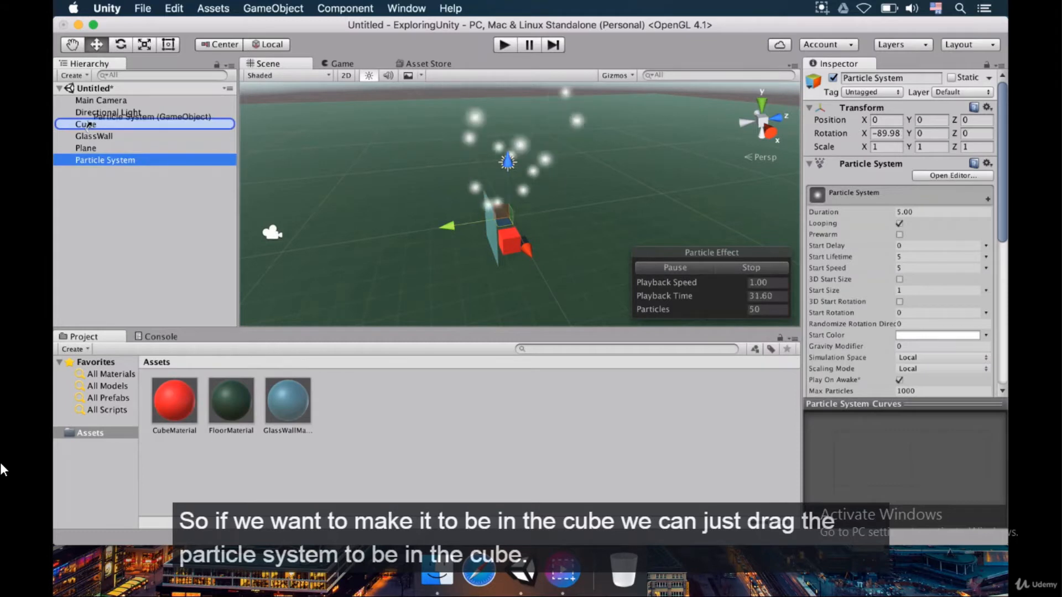
{"action": "left_click_drag", "start_coordinate": [105, 159], "coordinate": [85, 123]}
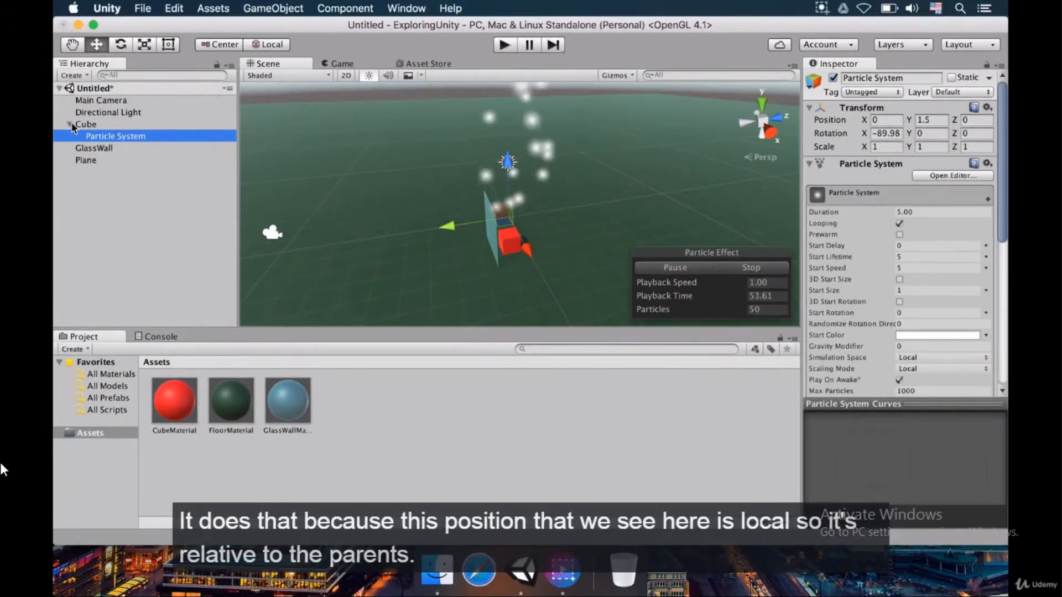
{"action": "left_click", "coordinate": [86, 123]}
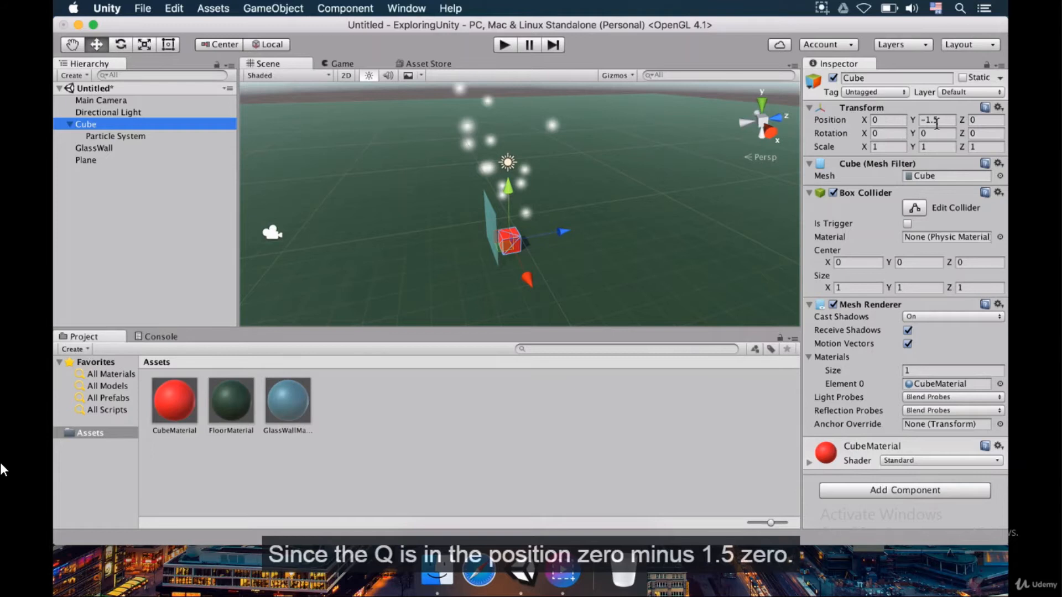
{"action": "left_click", "coordinate": [115, 136]}
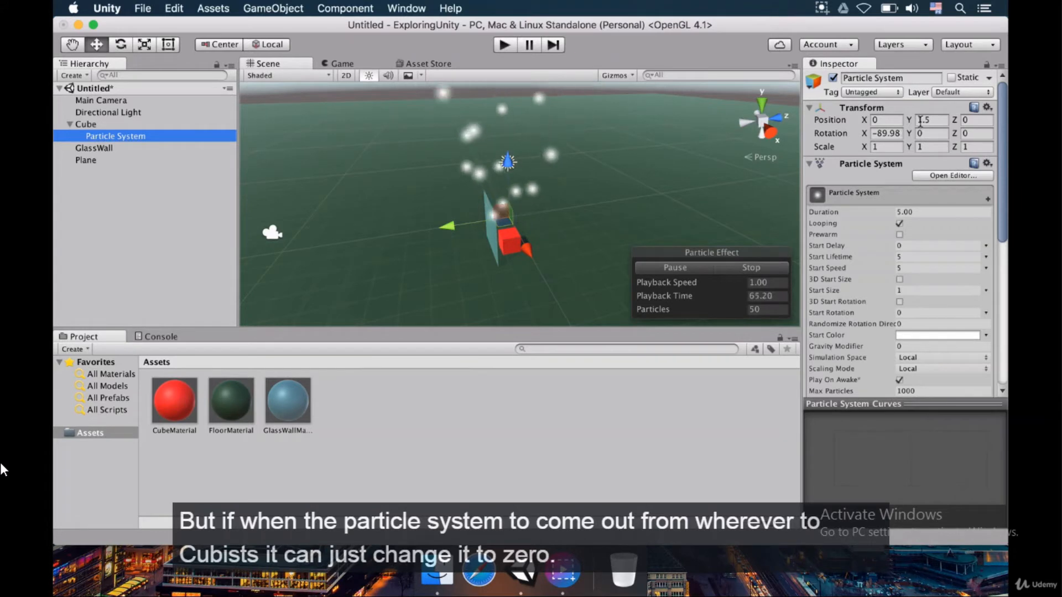
{"action": "type", "text": "0"}
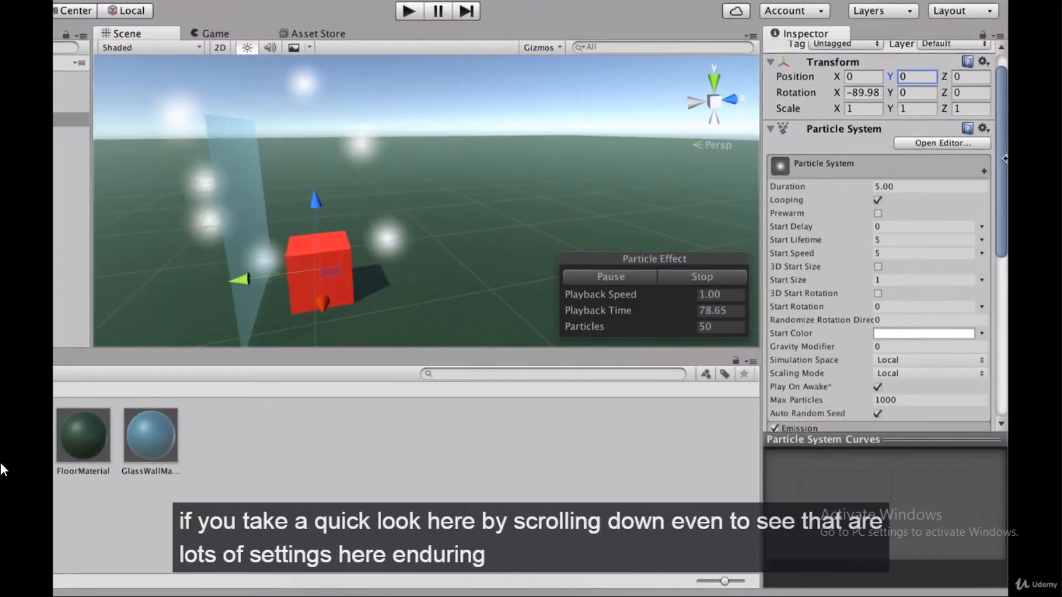
{"action": "scroll", "scroll_direction": "down", "scroll_amount": 3}
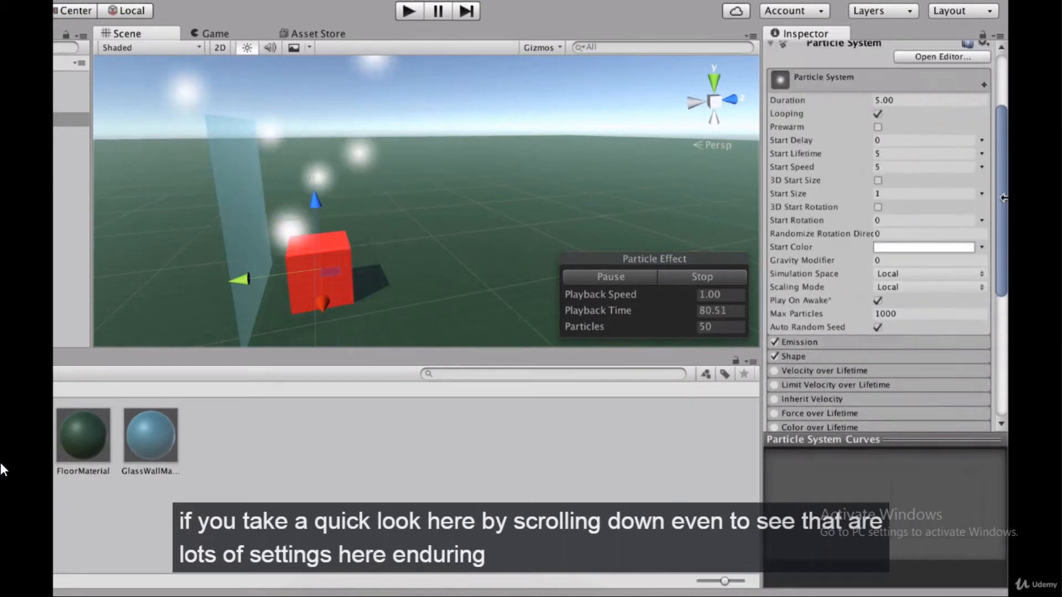
{"action": "scroll", "scroll_direction": "down", "scroll_amount": 3}
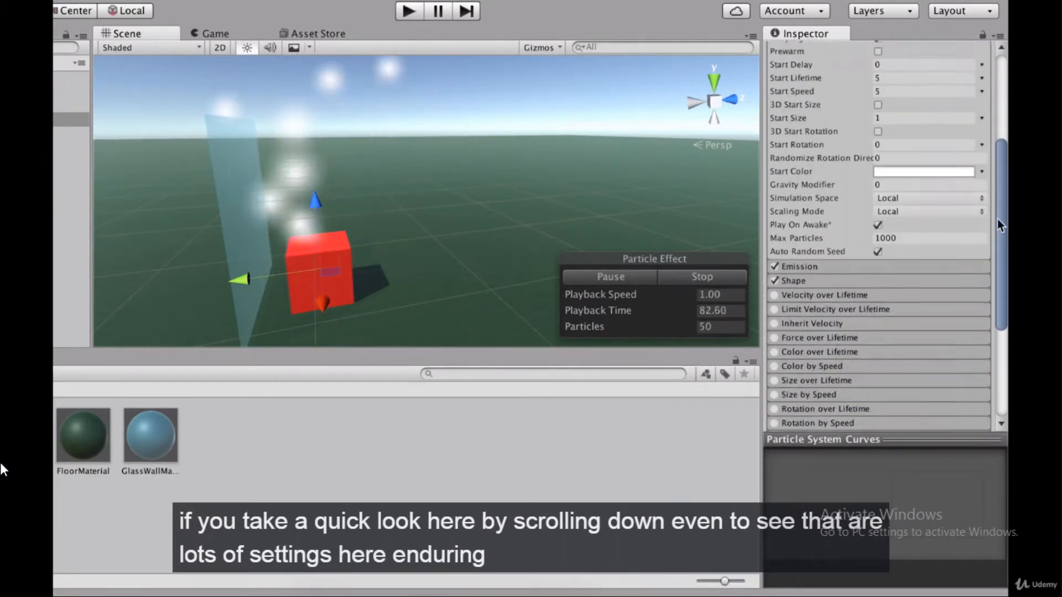
{"action": "scroll", "scroll_direction": "down", "scroll_amount": 3}
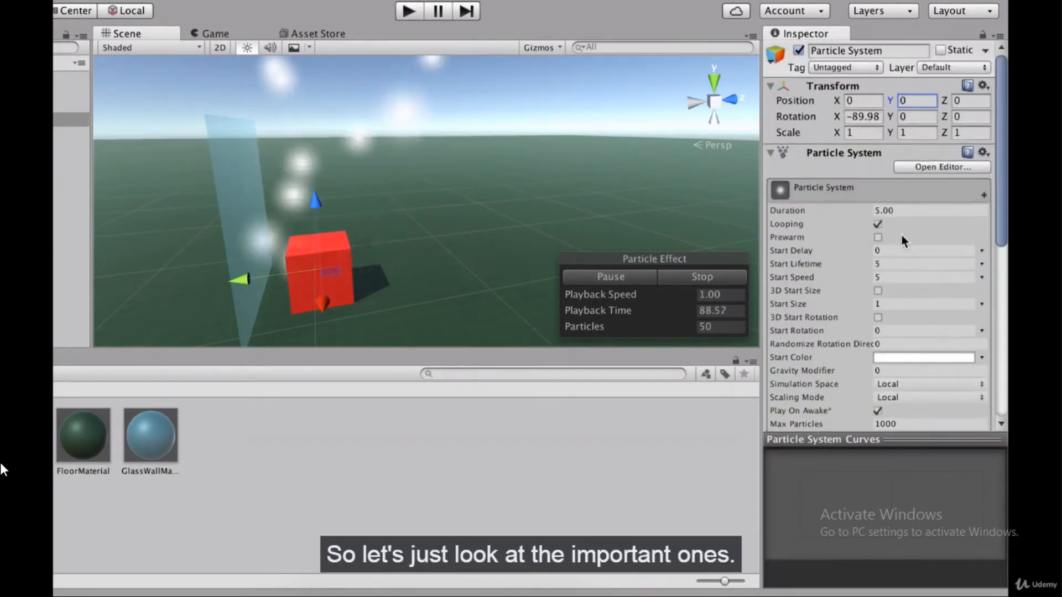
{"action": "scroll", "scroll_direction": "down", "scroll_amount": 3}
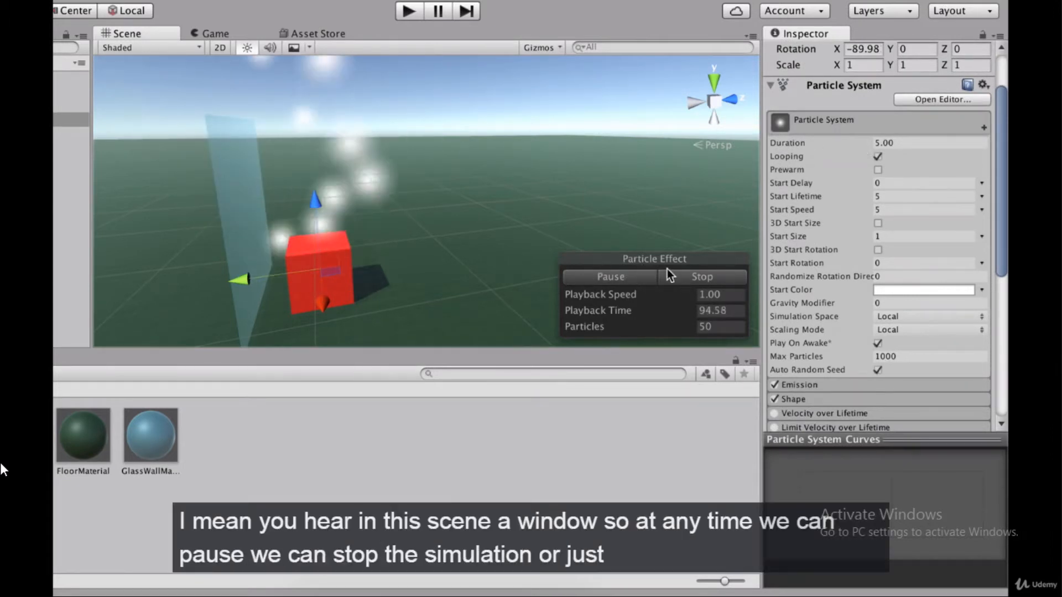
{"action": "left_click", "coordinate": [608, 276]}
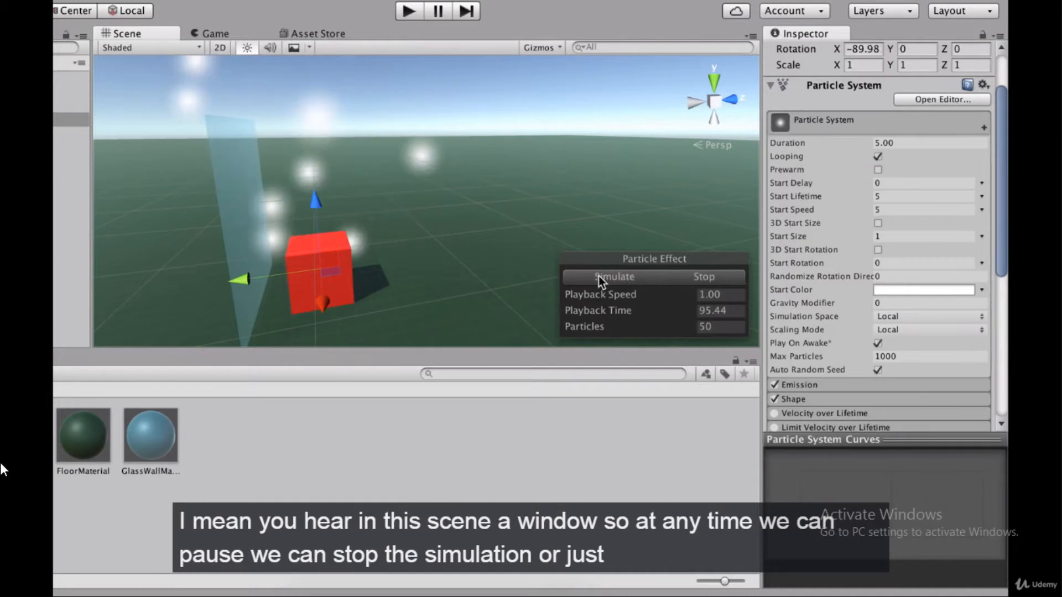
{"action": "left_click", "coordinate": [703, 277]}
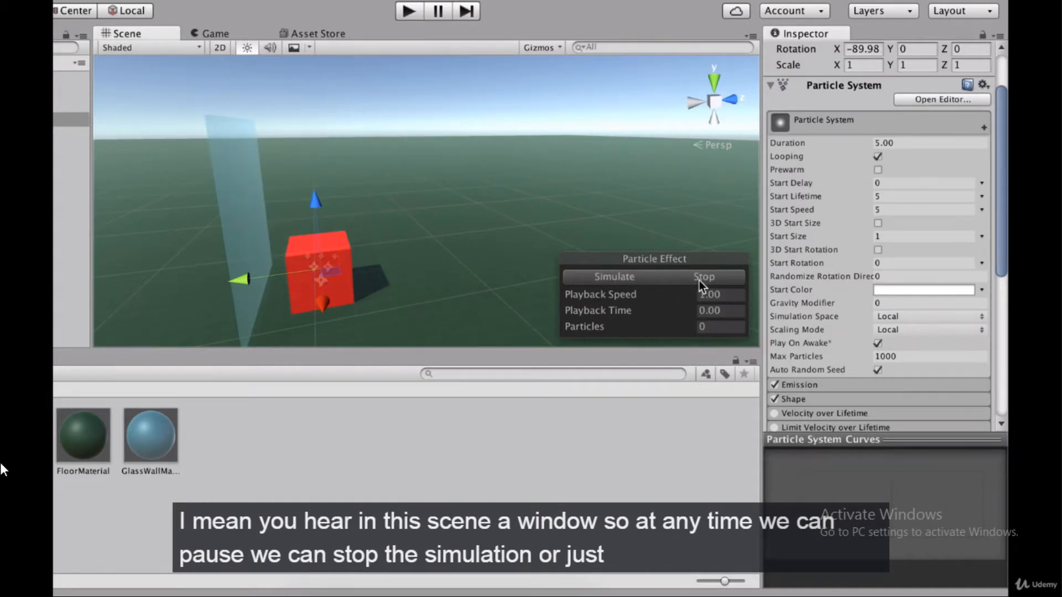
{"action": "left_click", "coordinate": [611, 276]}
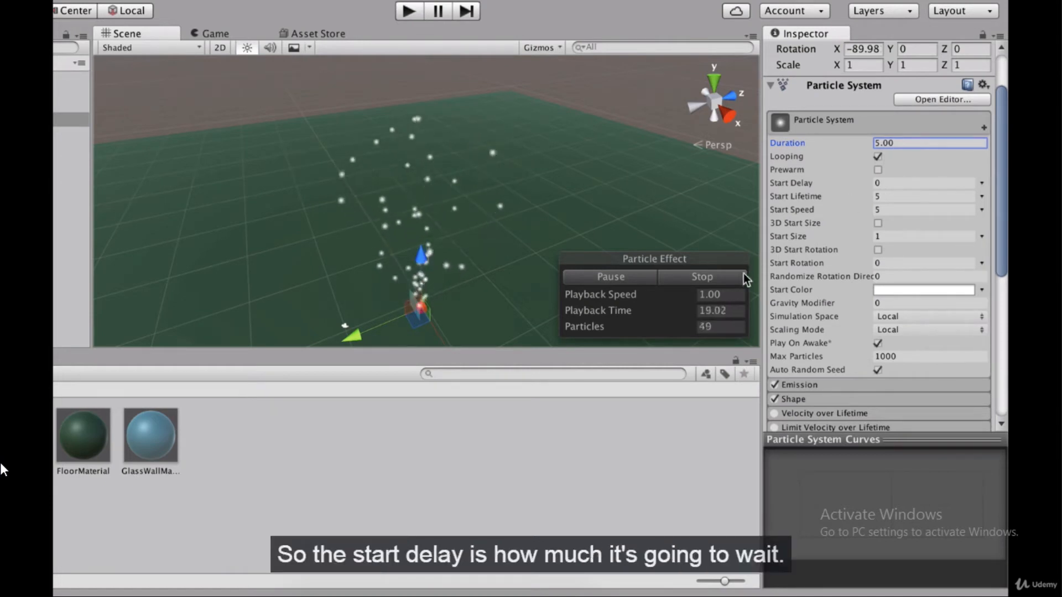
Give the particles Start Delay 1, Start Lifetime 1 and Start Speed 3, restarting the simulation to check.
{"action": "left_click", "coordinate": [921, 183]}
{"action": "type", "text": "3"}
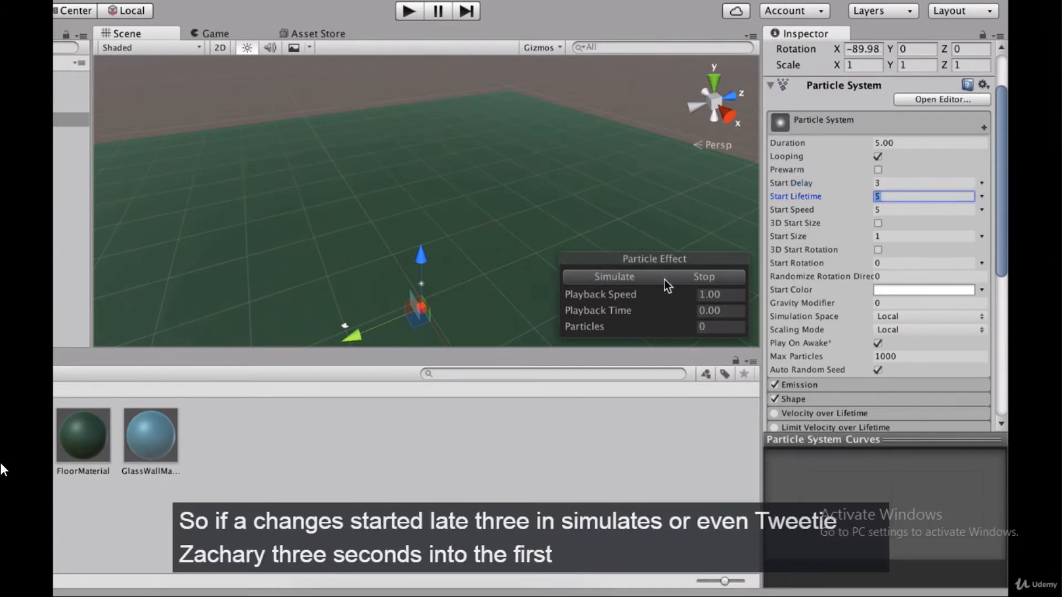
{"action": "left_click", "coordinate": [613, 276]}
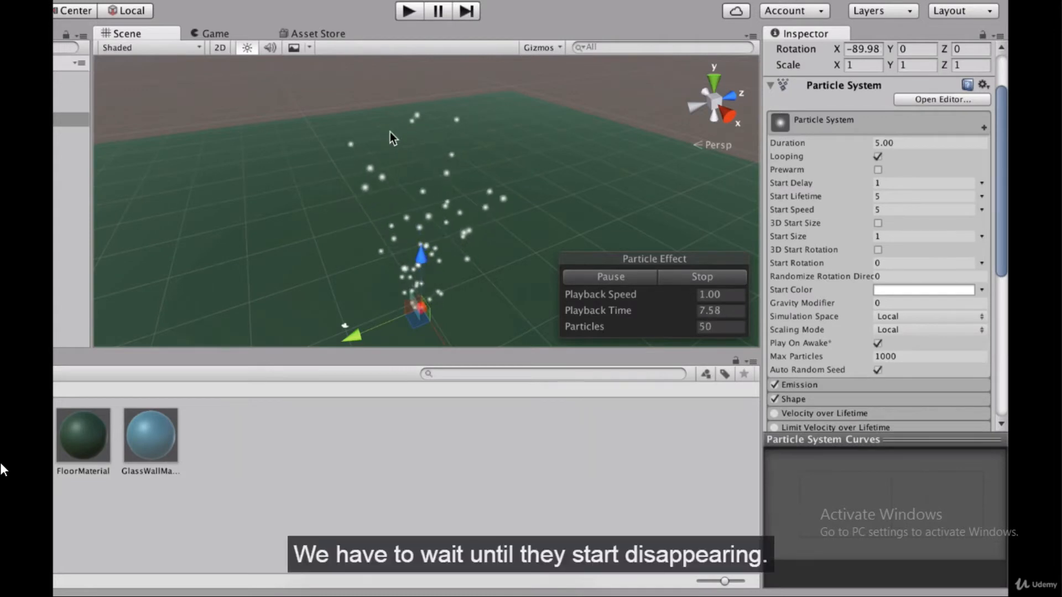
{"action": "left_click", "coordinate": [922, 197]}
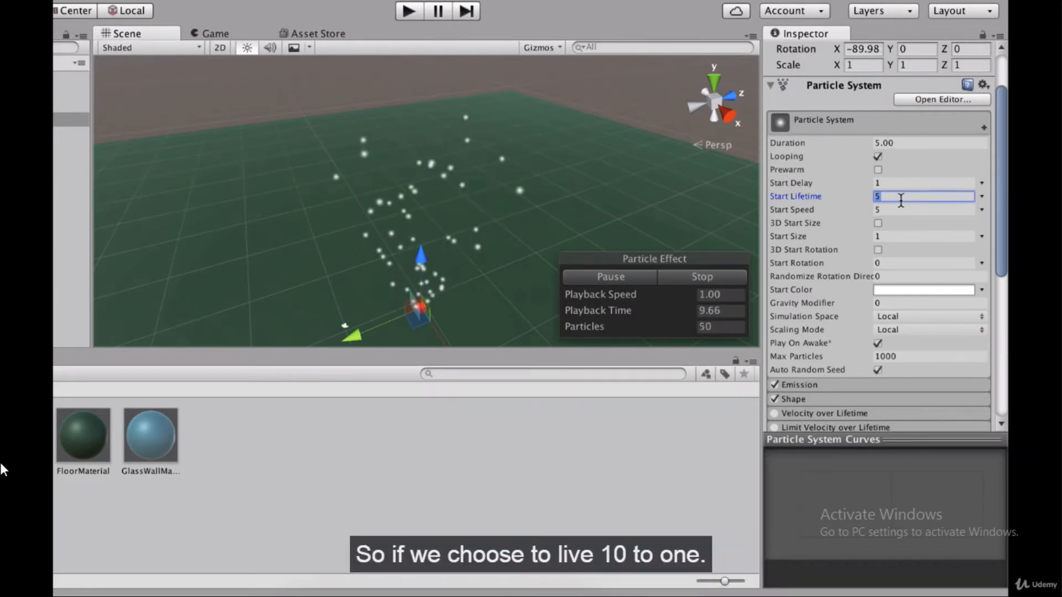
{"action": "type", "text": "1"}
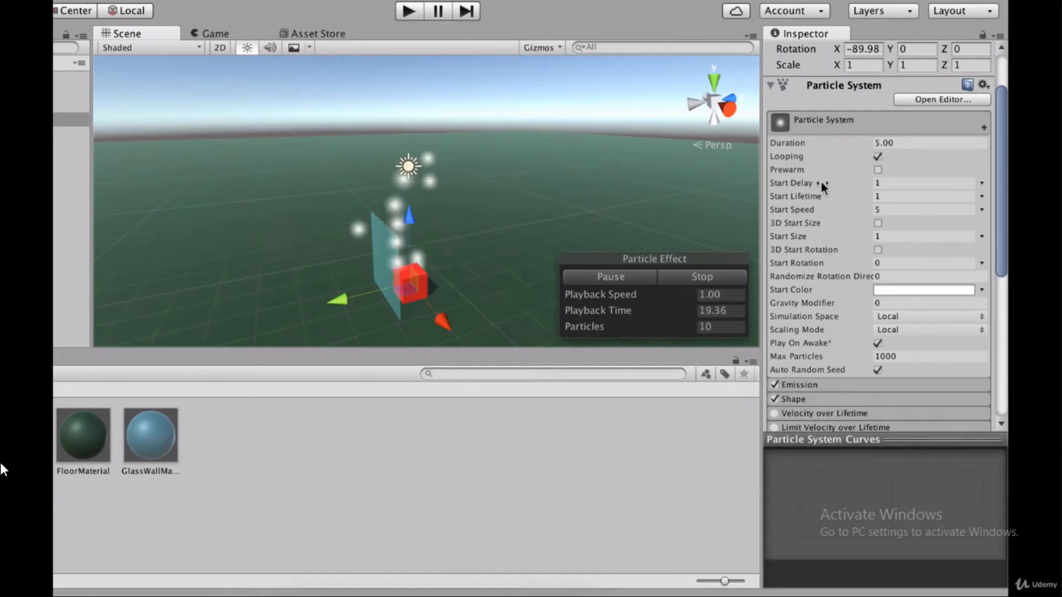
{"action": "left_click", "coordinate": [924, 209]}
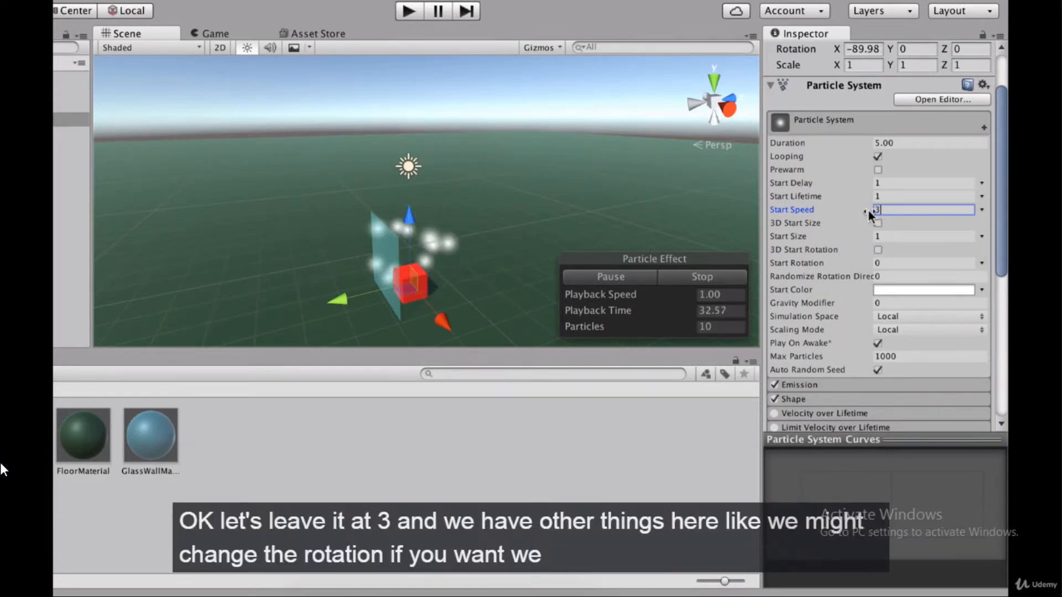
{"action": "mouse_move", "coordinate": [909, 222]}
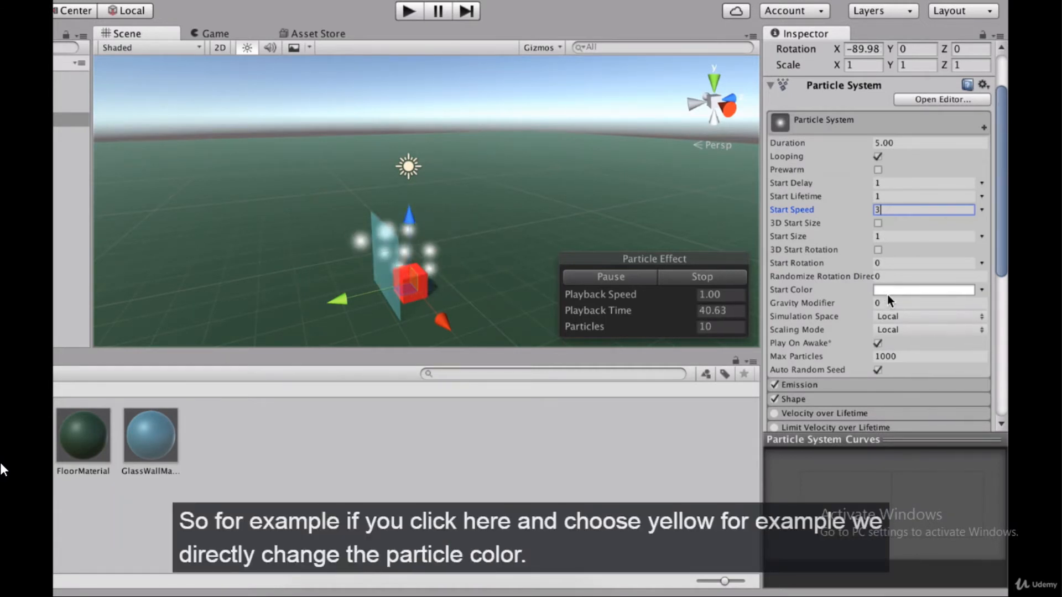
Make the particles yellow with Gravity Modifier 1 so they fall.
{"action": "left_click", "coordinate": [922, 288]}
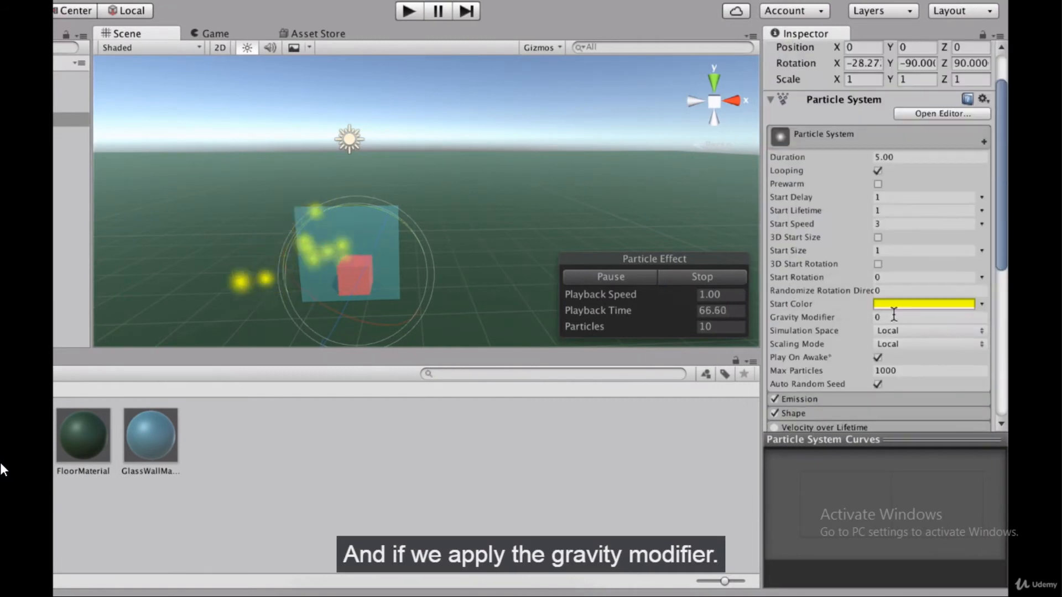
{"action": "type", "text": "1"}
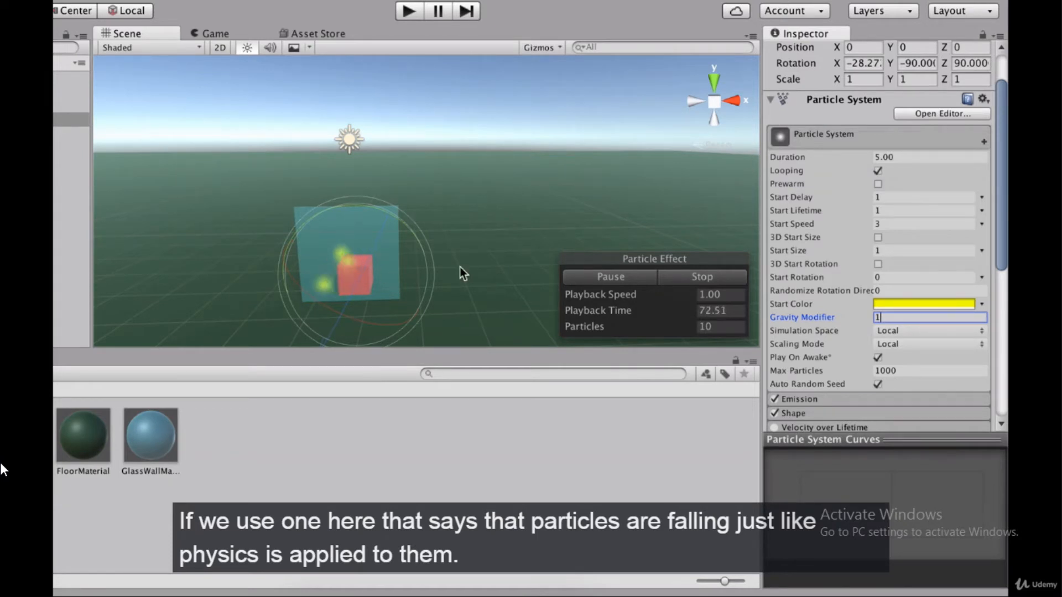
{"action": "left_click", "coordinate": [922, 224]}
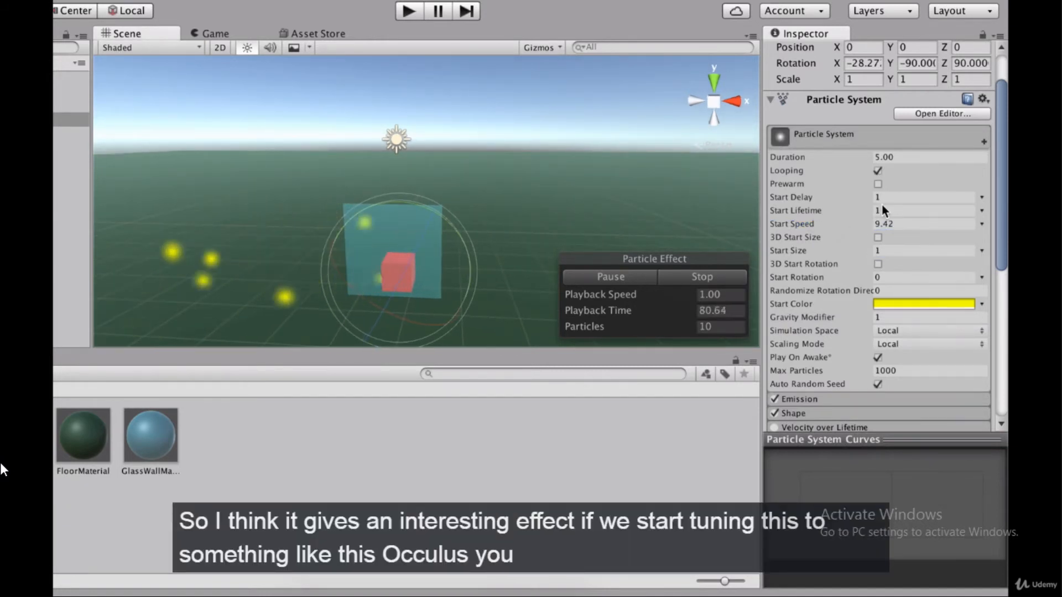
Raise the particles' Start Speed to 5, then settle on 6.
{"action": "left_click", "coordinate": [923, 223]}
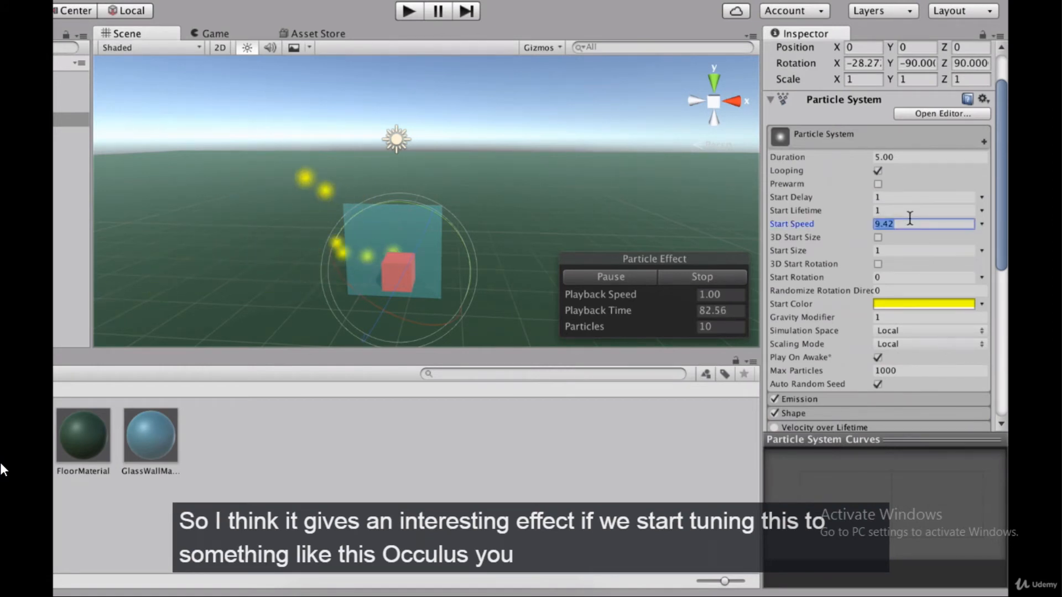
{"action": "type", "text": "5"}
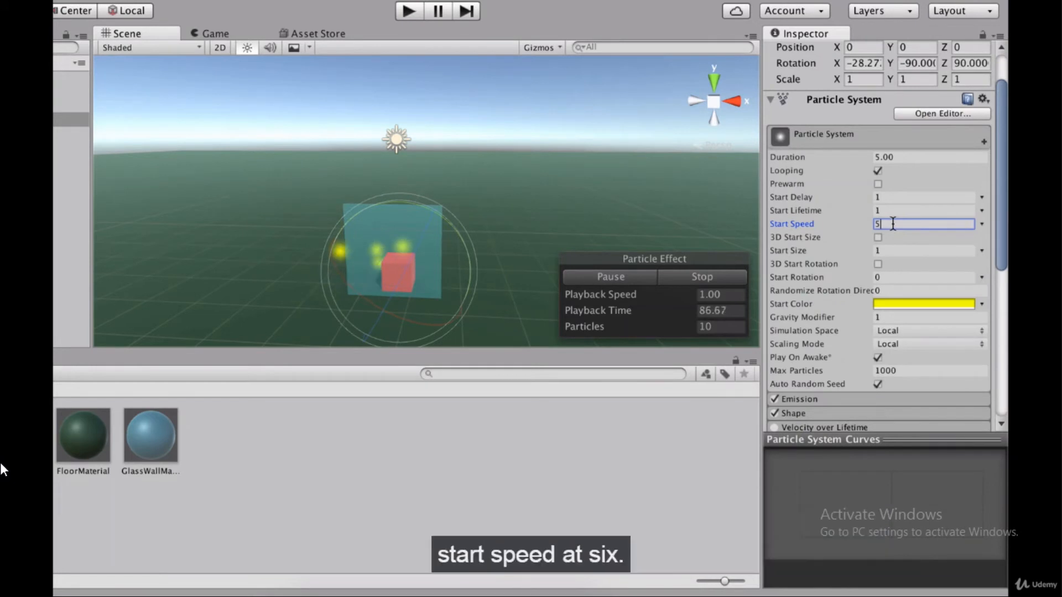
{"action": "type", "text": "6"}
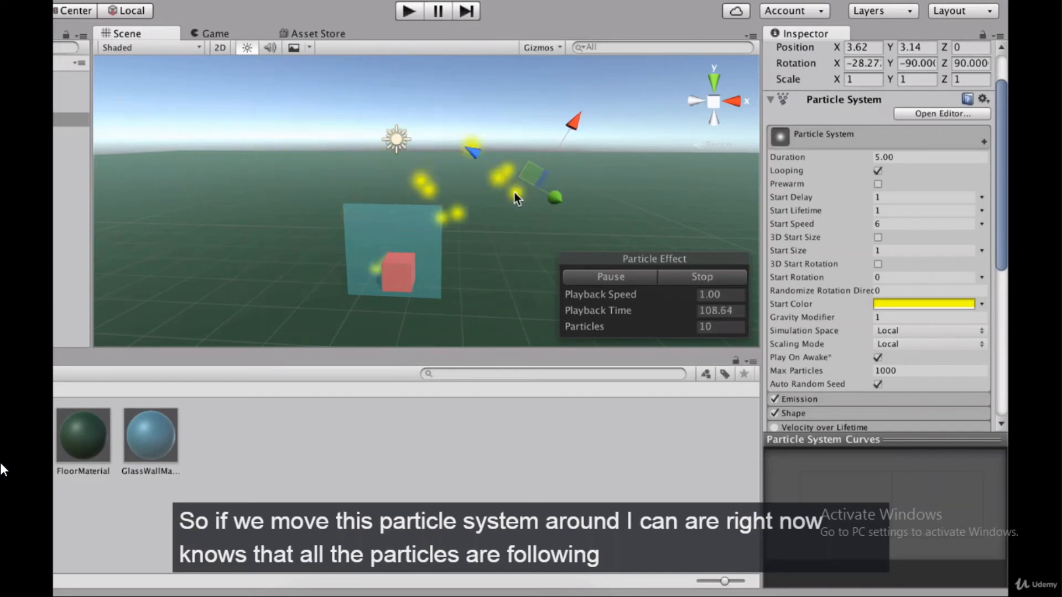
Move the emitter away from the cube and compare World versus Local simulation space.
{"action": "left_click_drag", "start_coordinate": [514, 200], "coordinate": [335, 183]}
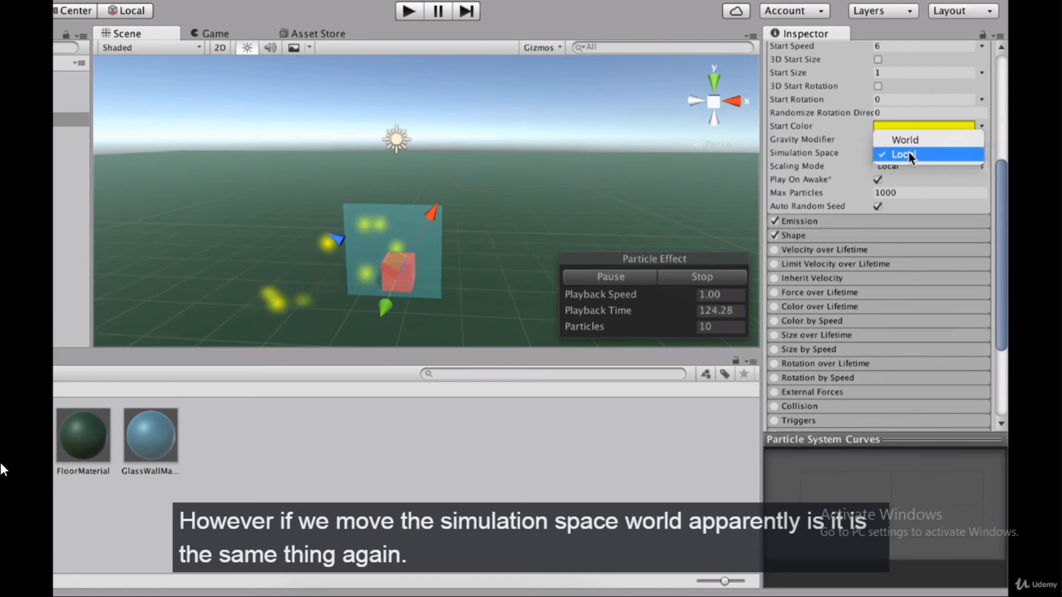
{"action": "left_click", "coordinate": [905, 139]}
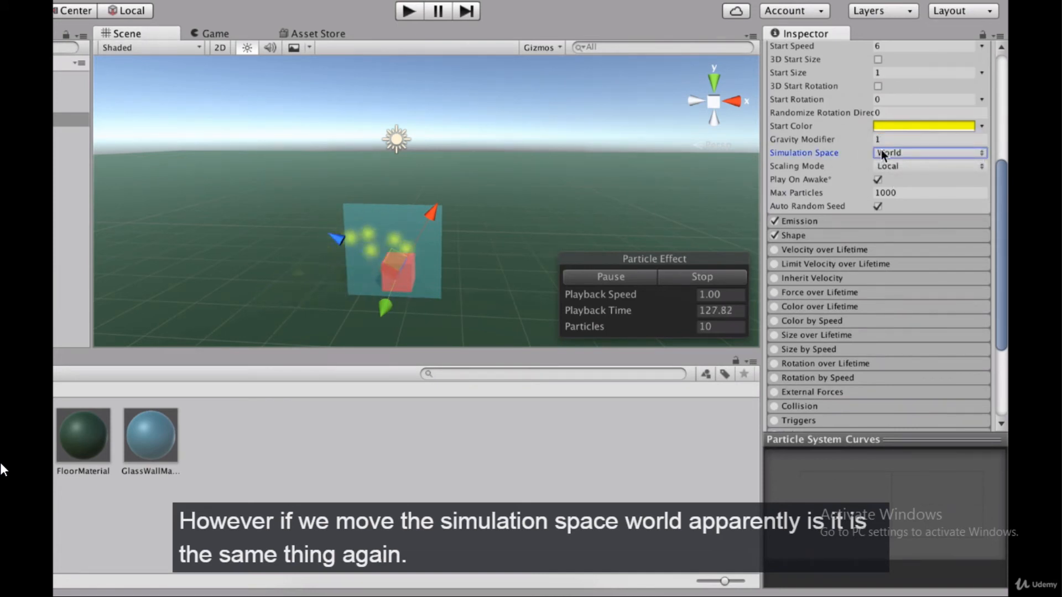
{"action": "left_click", "coordinate": [928, 153]}
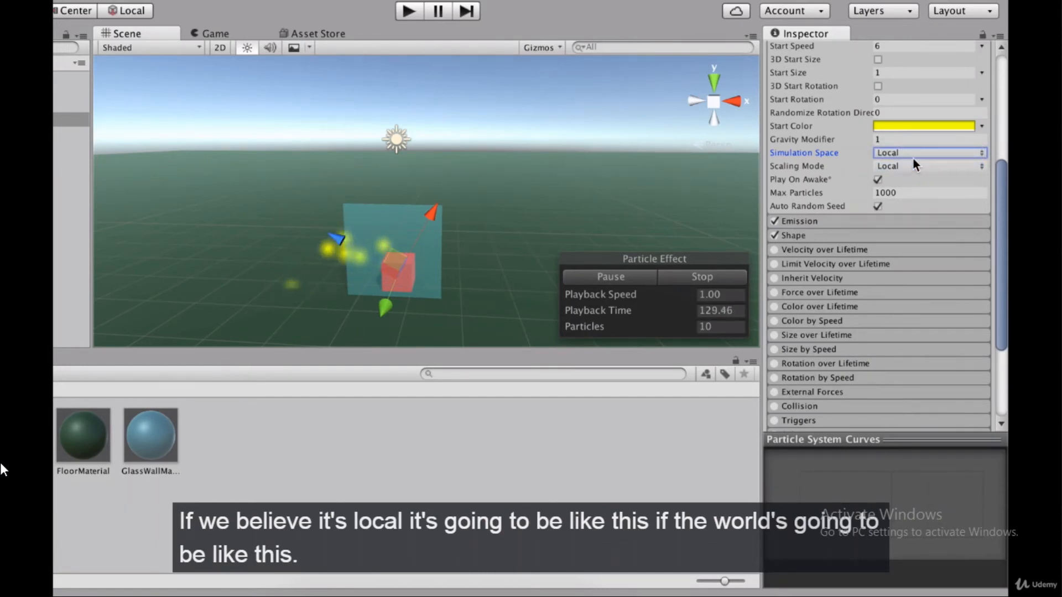
{"action": "left_click", "coordinate": [928, 152]}
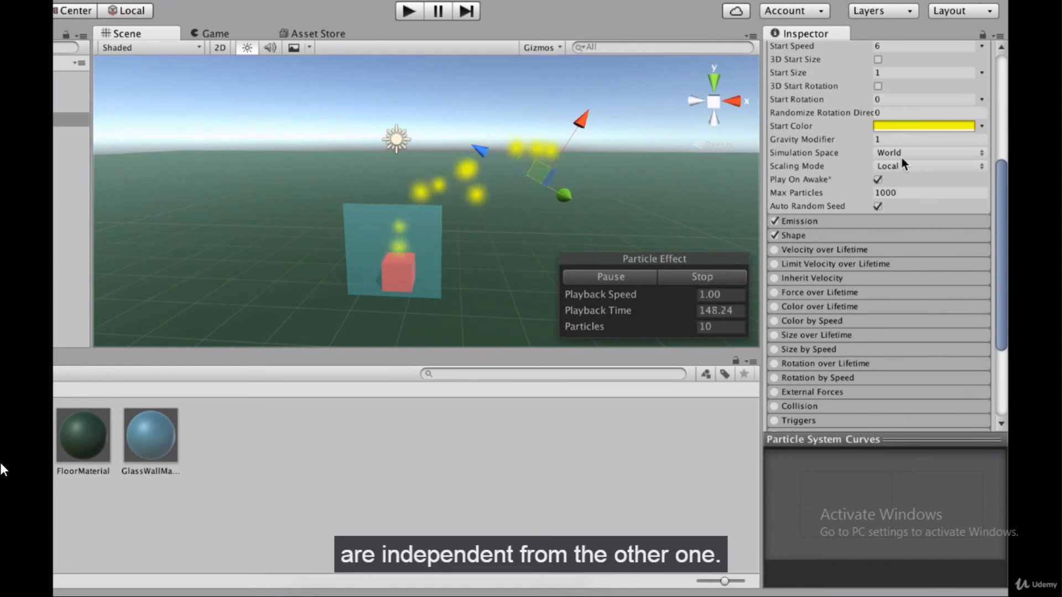
Leave Simulation Space on World so particles stay behind when the emitter moves.
{"action": "left_click", "coordinate": [928, 153]}
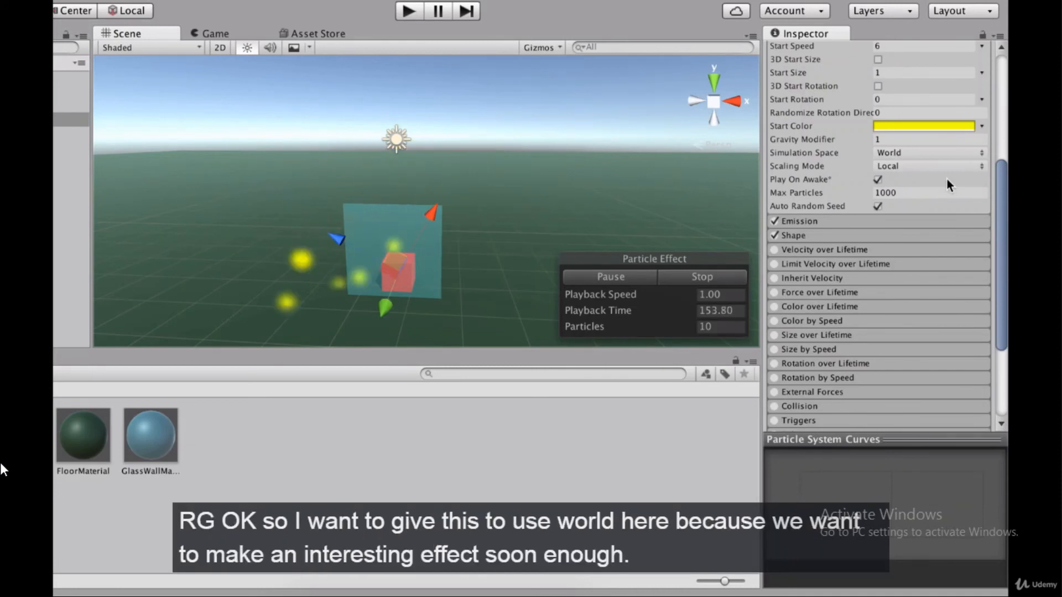
{"action": "left_click", "coordinate": [927, 152]}
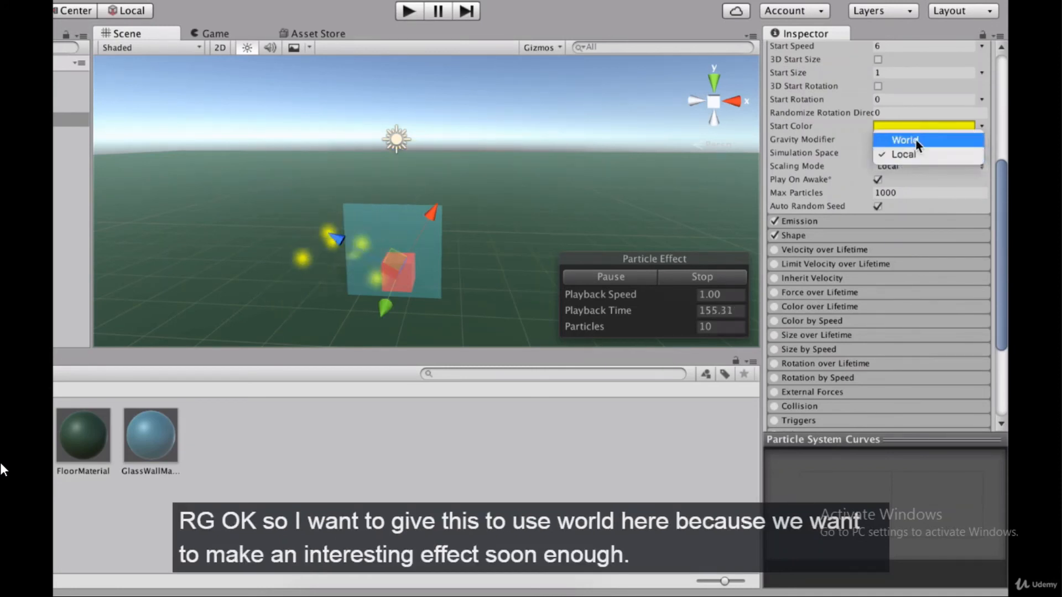
{"action": "left_click", "coordinate": [903, 140]}
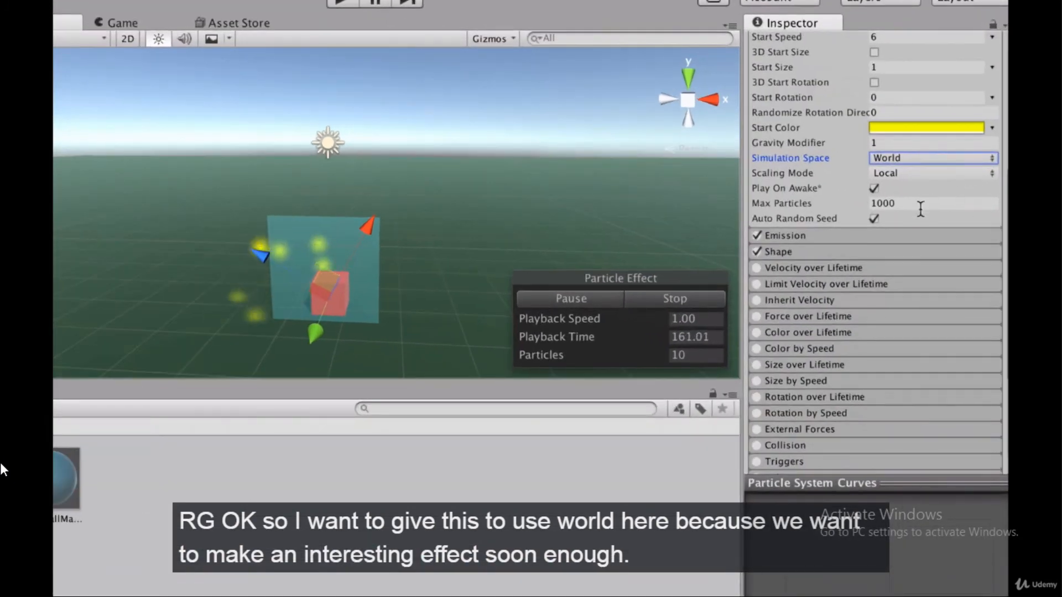
Set the Emission rate and widen the Cone shape angle to about 64 degrees with radius values adjusted.
{"action": "left_click", "coordinate": [783, 234]}
{"action": "type", "text": "1"}
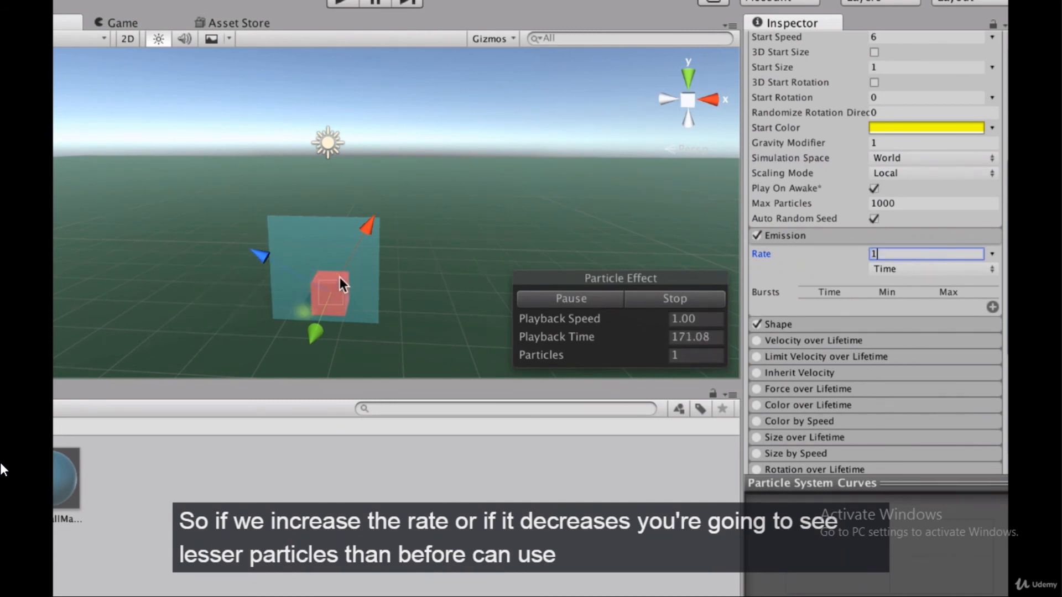
{"action": "type", "text": "5"}
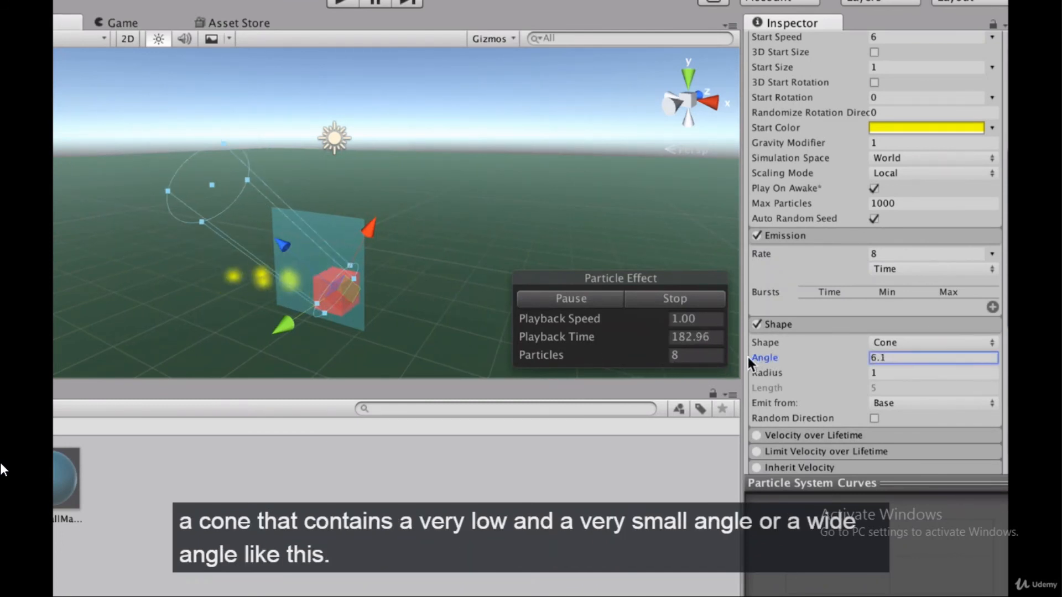
{"action": "type", "text": "63.9"}
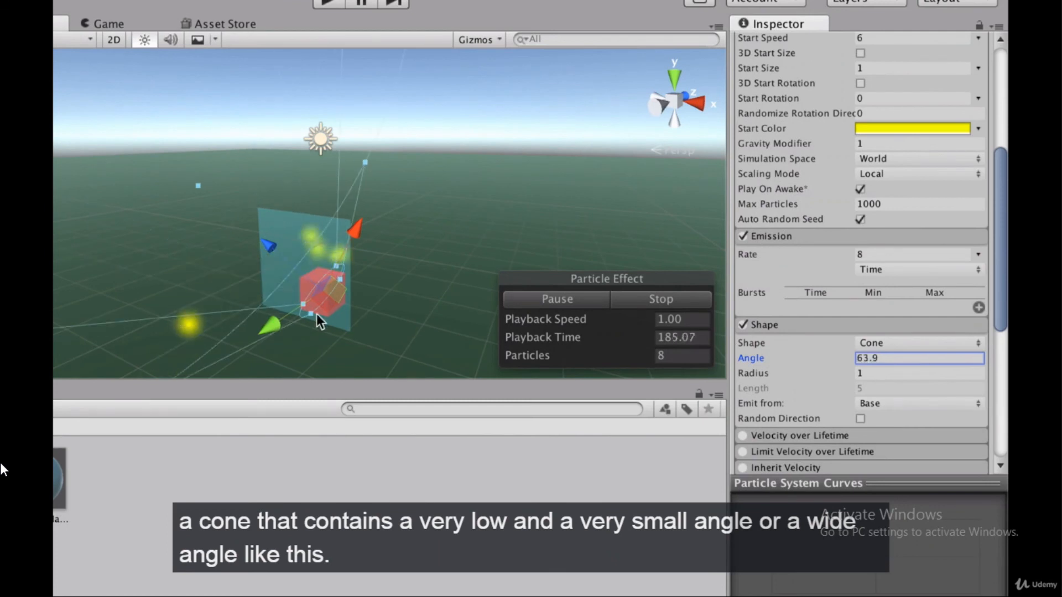
{"action": "type", "text": "25"}
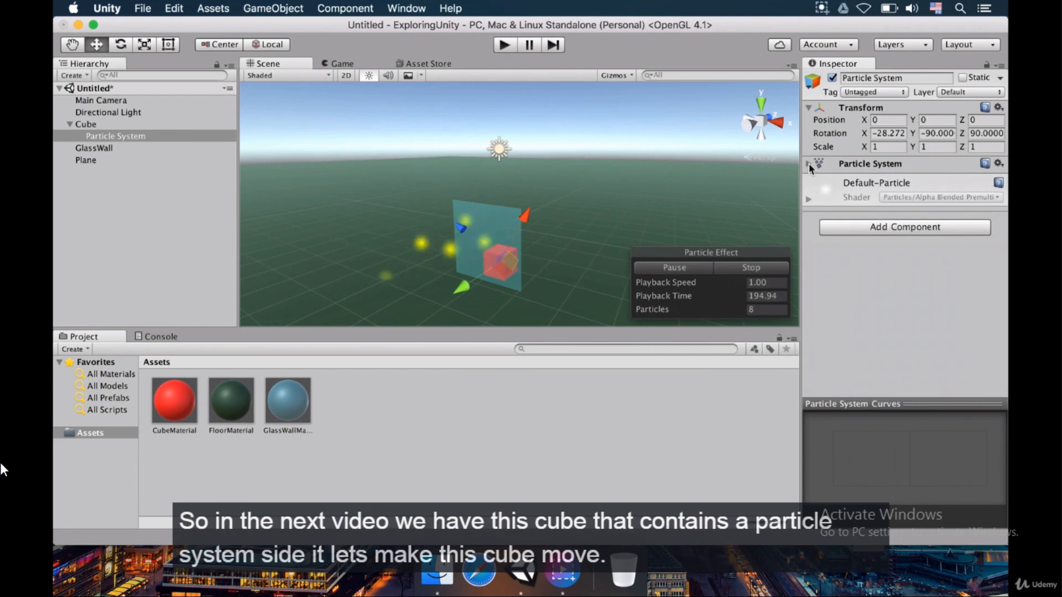
Collapse the Particle System component and select the parent Cube to show its properties.
{"action": "left_click", "coordinate": [115, 135]}
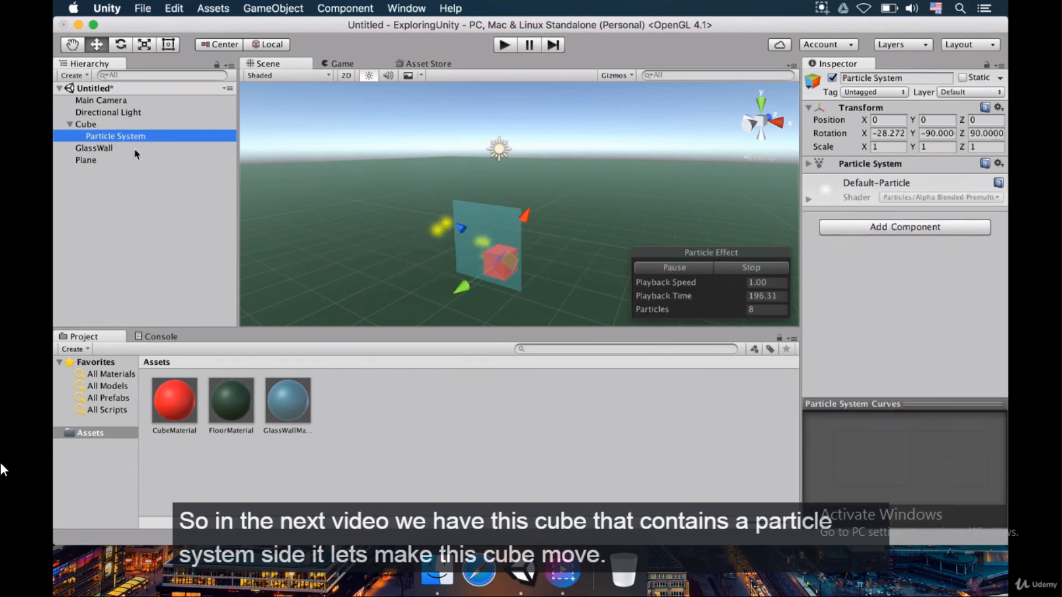
{"action": "left_click", "coordinate": [86, 124]}
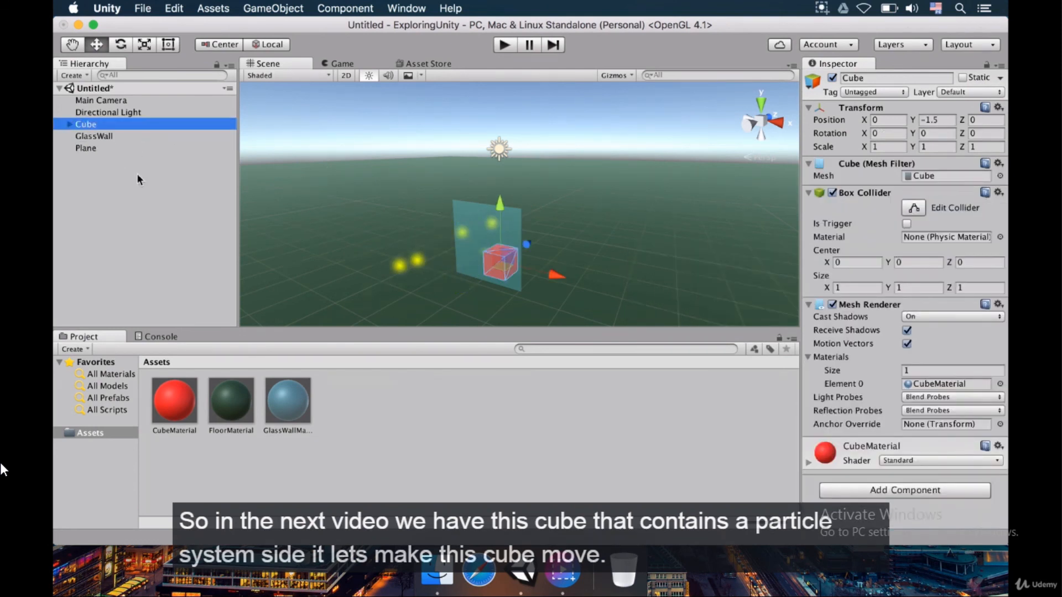